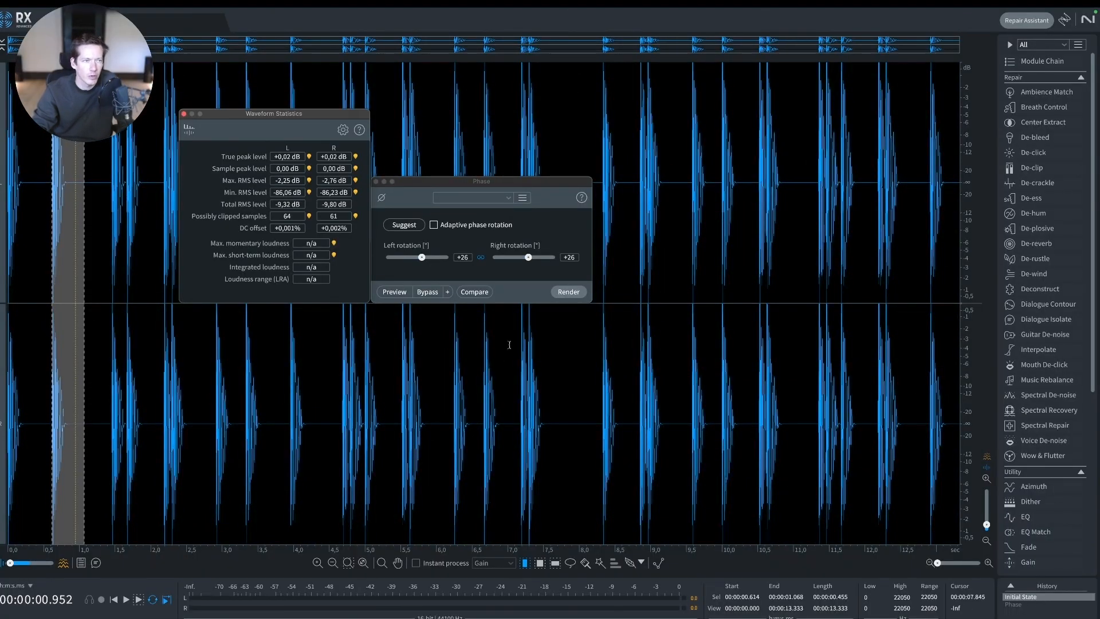
pyautogui.moveTo(326, 124)
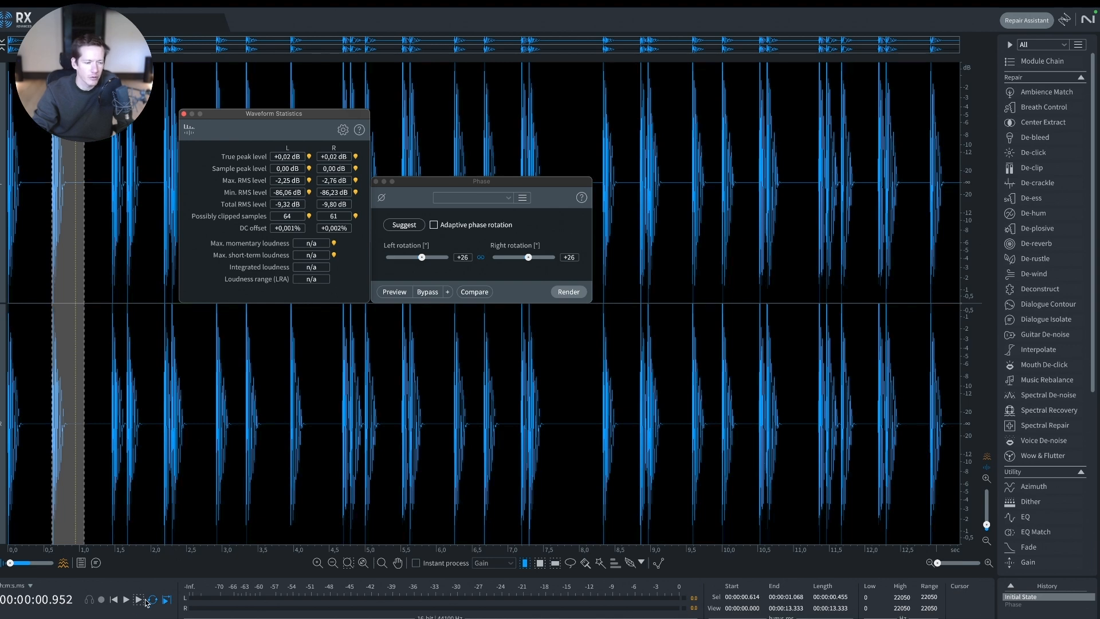
# Render the +26° left/right phase rotation, dropping the kick loop's true peak to about −0.88 dB.
pyautogui.click(139, 599)
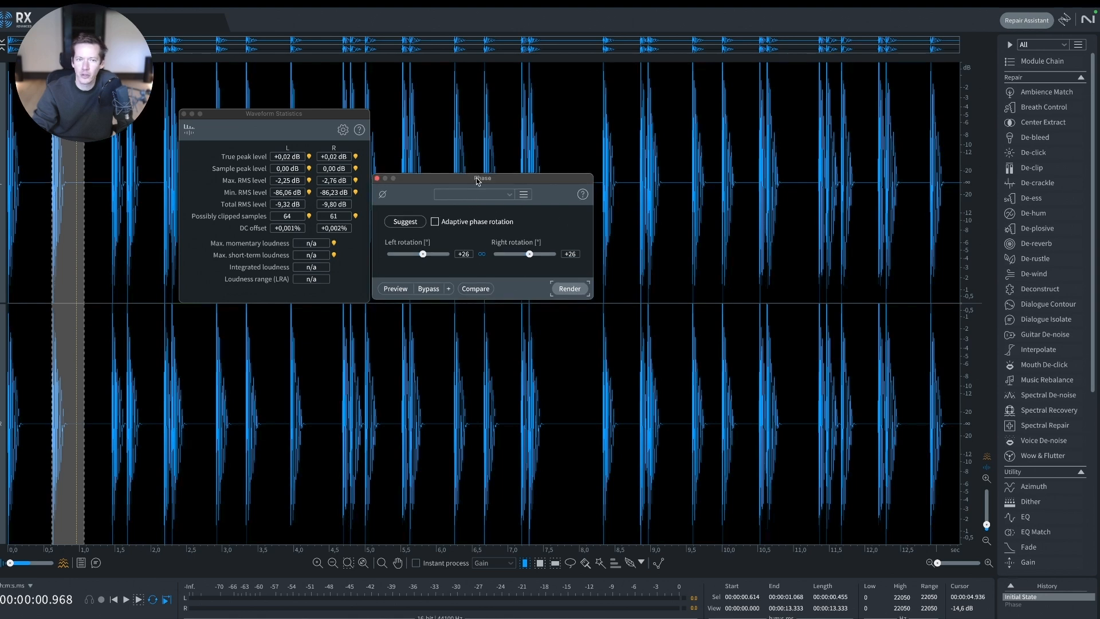
pyautogui.click(404, 221)
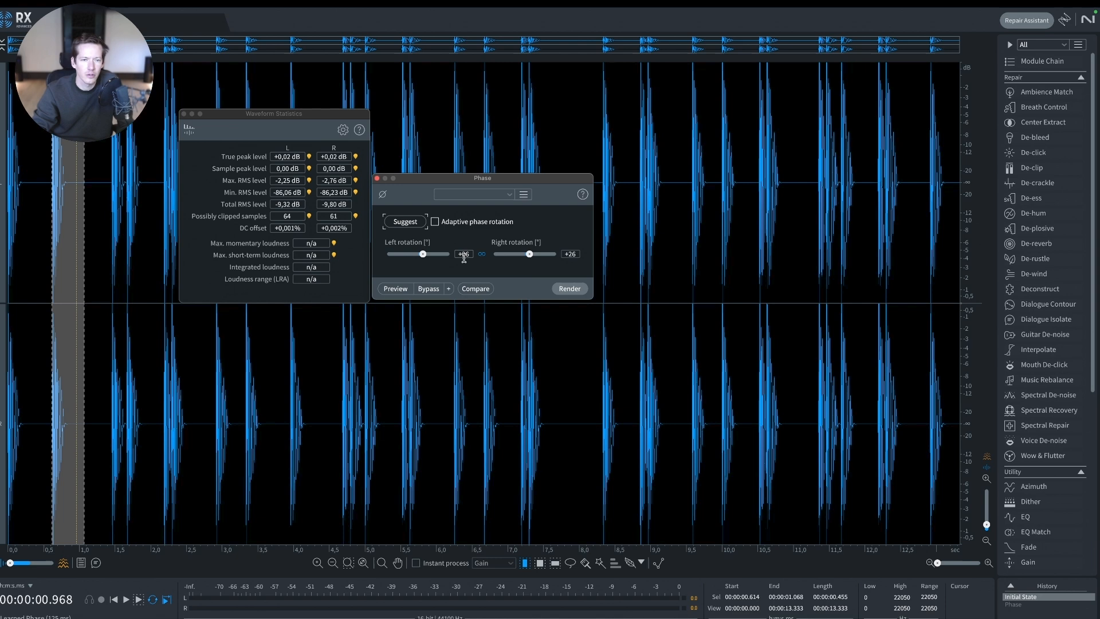
pyautogui.moveTo(499, 254)
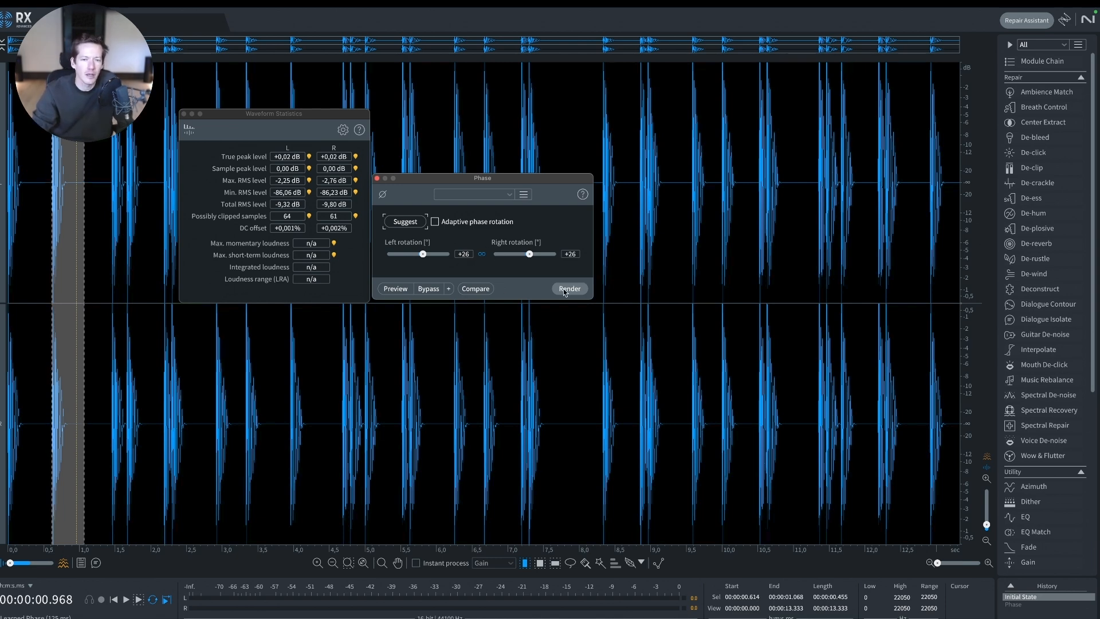
pyautogui.click(570, 289)
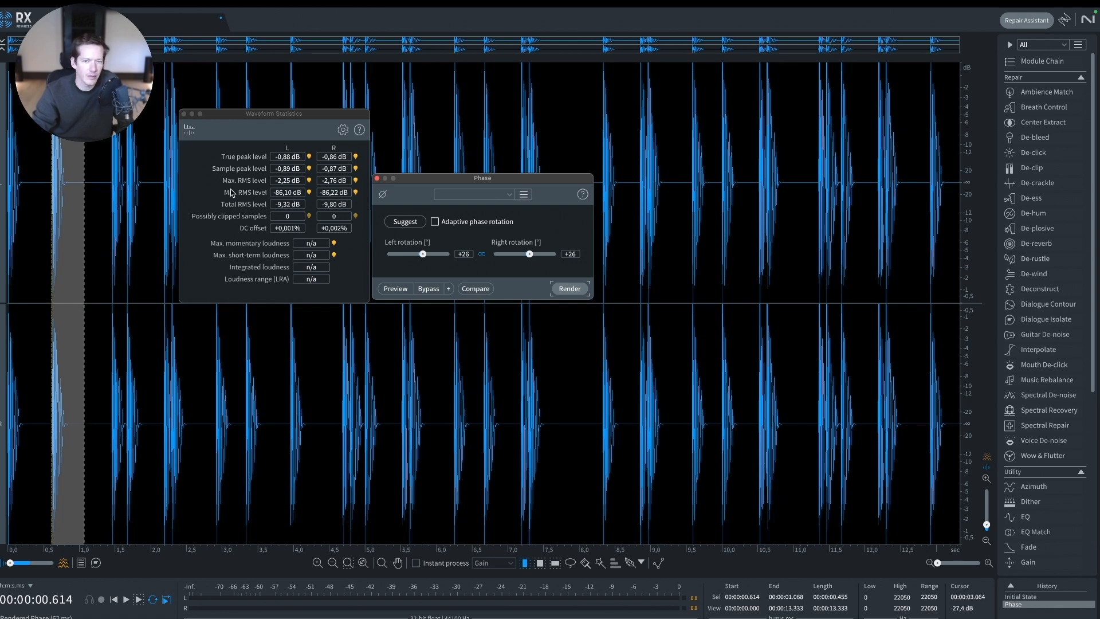
# Show one kick hit as a spectrogram with the Waveform Statistics window placed beside it.
pyautogui.click(1031, 596)
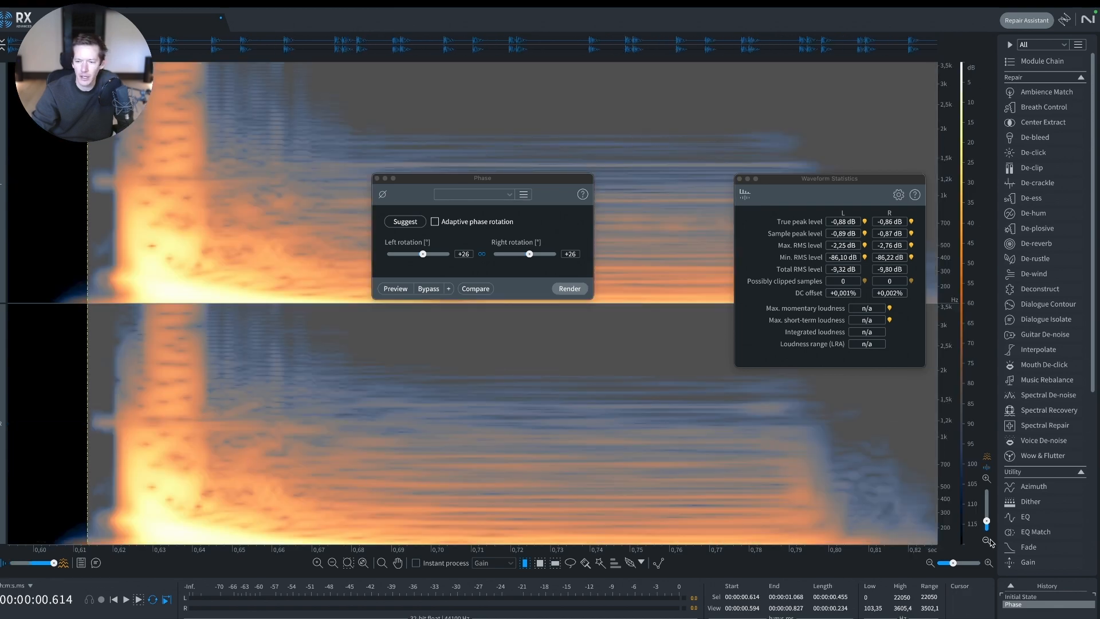
pyautogui.click(985, 540)
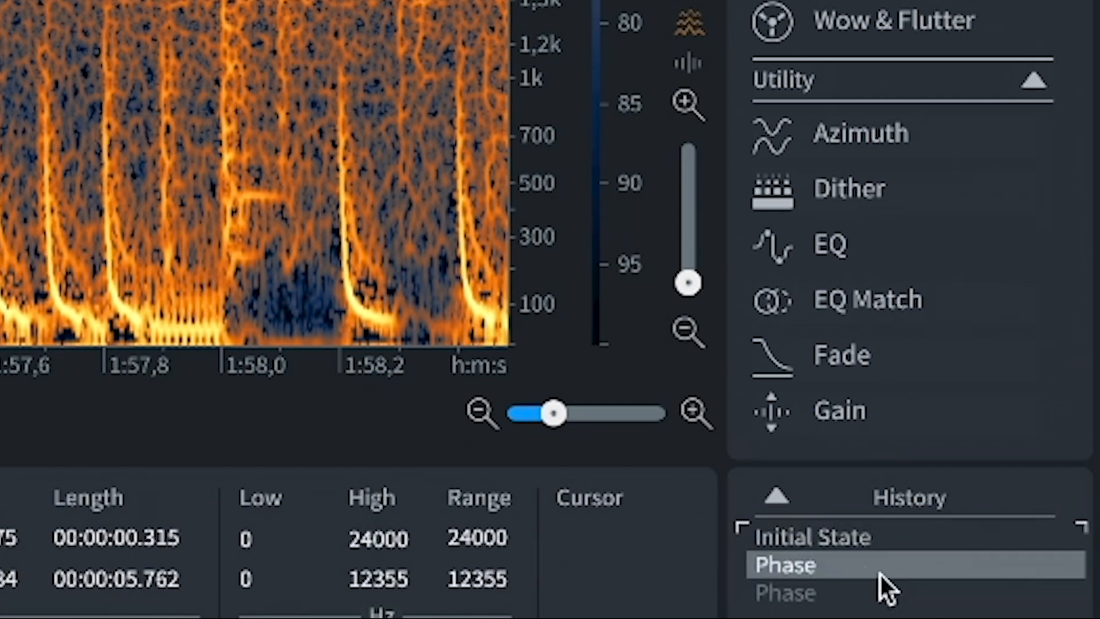
# Compare the second Phase history entry, then revert the kick recording to its Initial State.
pyautogui.click(786, 592)
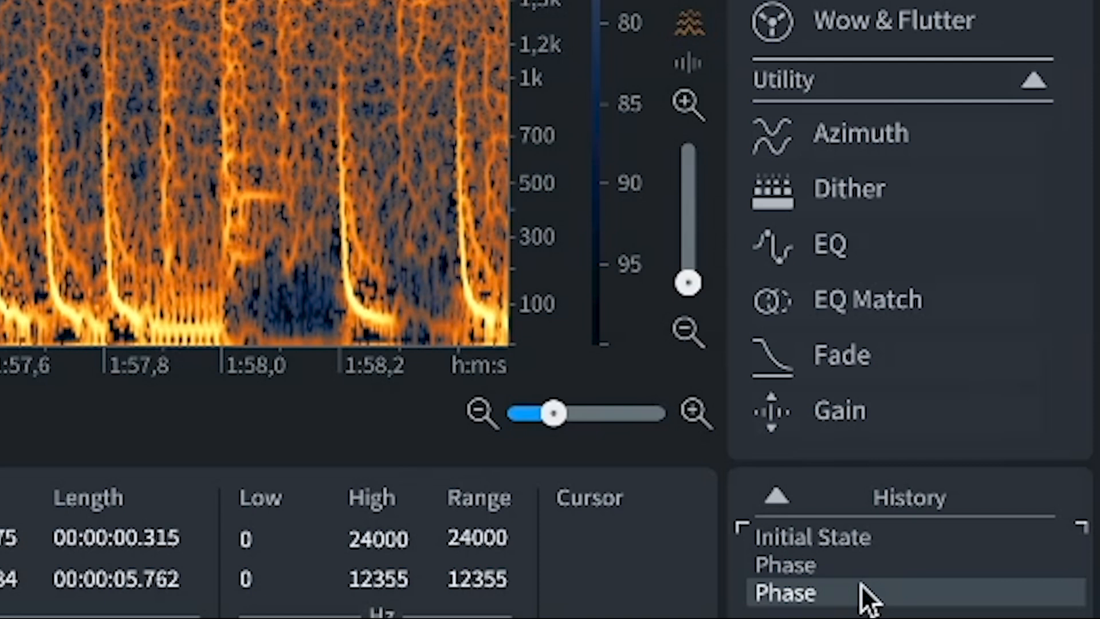
pyautogui.click(814, 538)
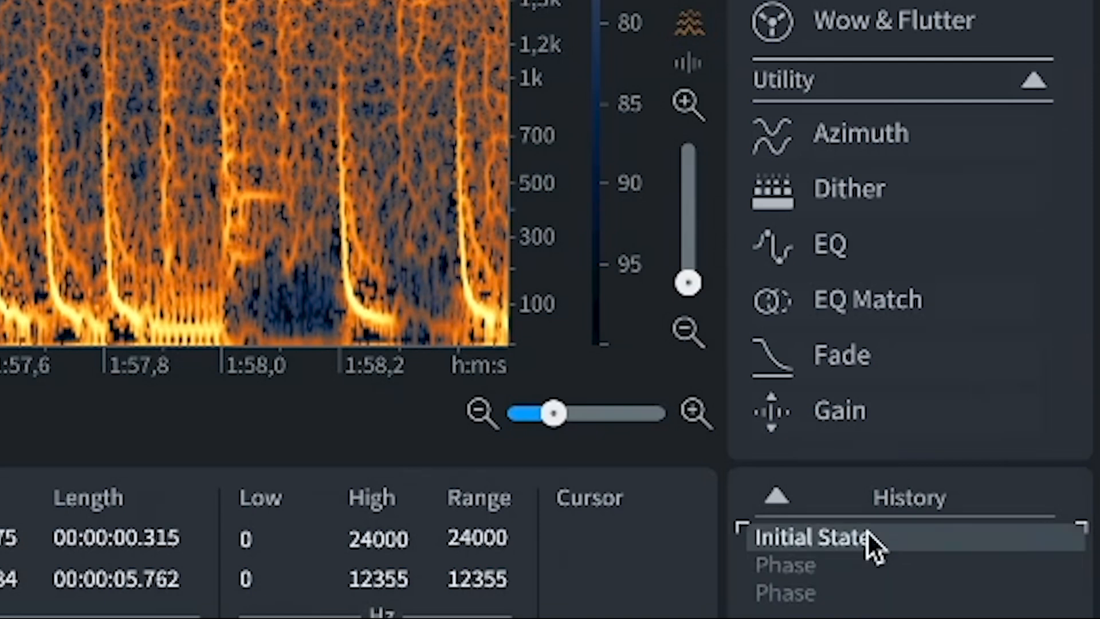
pyautogui.click(786, 565)
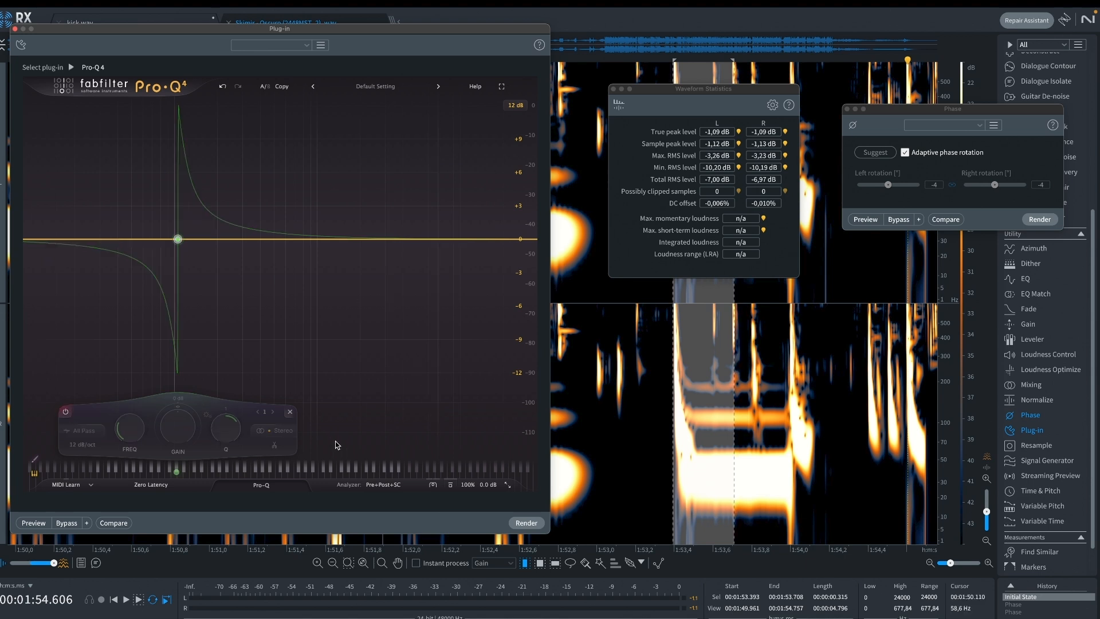
pyautogui.moveTo(702, 445)
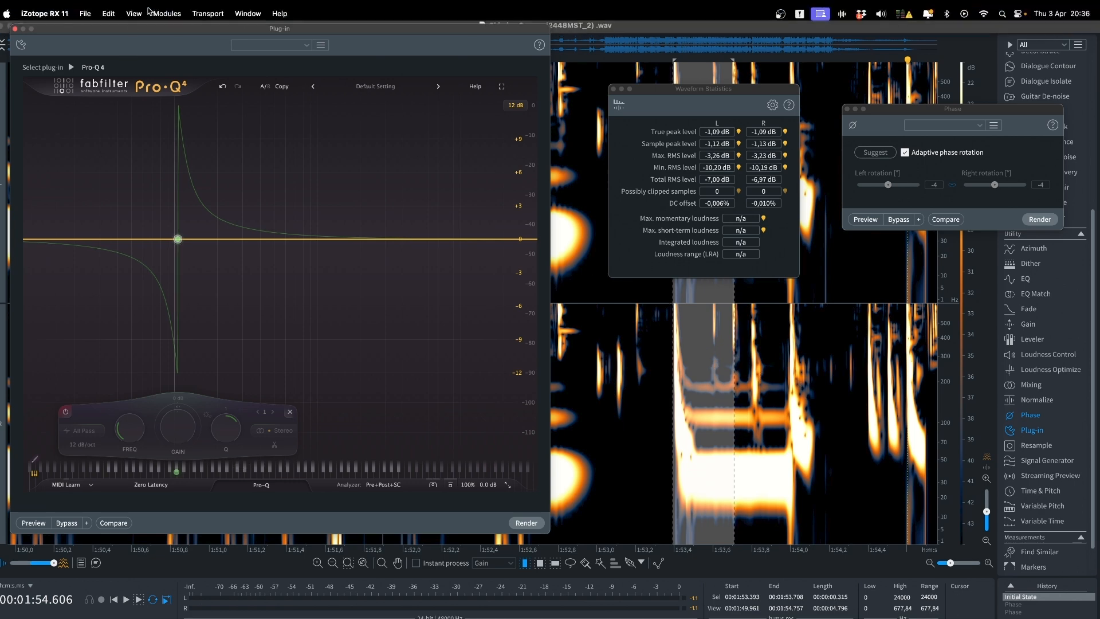
# Open Spectrogram Settings from the View menu, showing the 'low end' preset.
pyautogui.click(133, 12)
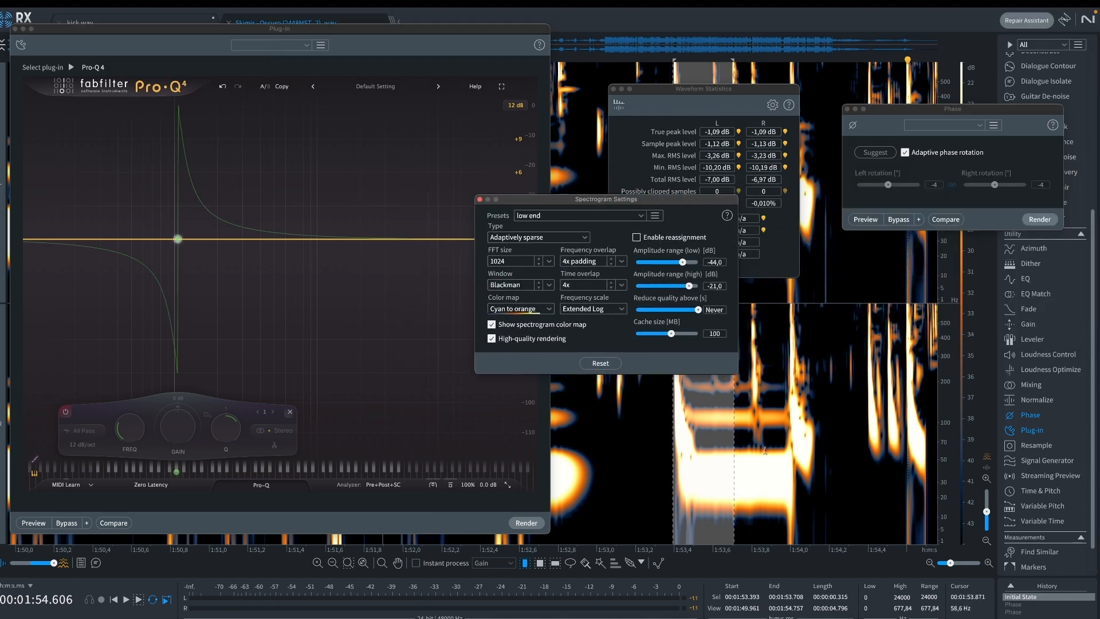
pyautogui.moveTo(458, 220)
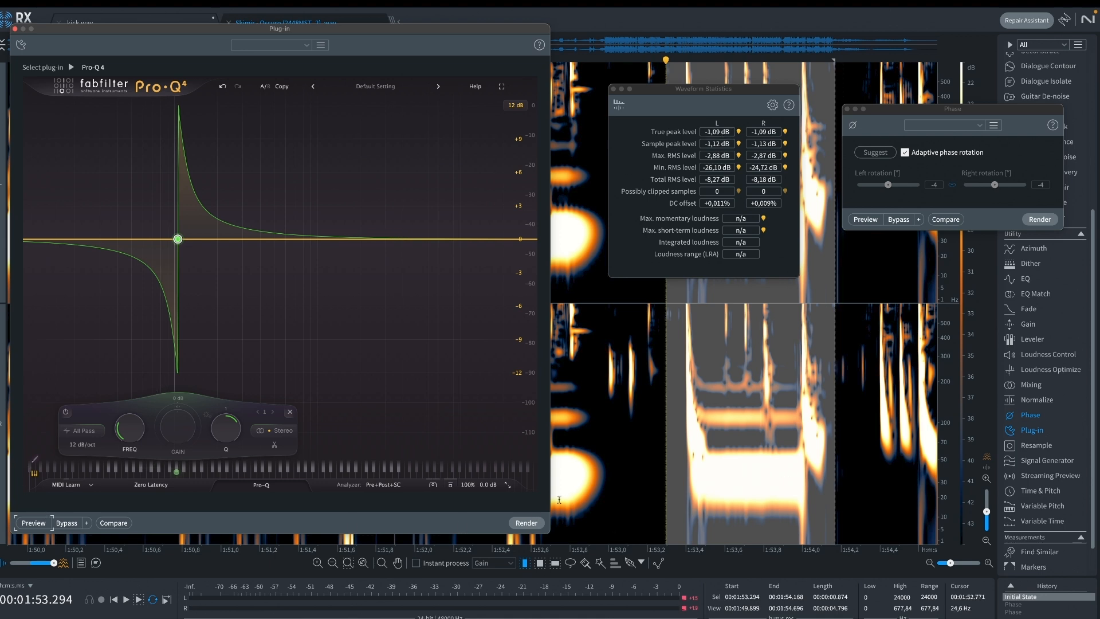
# Render the Pro-Q 4 all-pass filter, raising true peak to +1.47 and +1.89 dB.
pyautogui.click(526, 522)
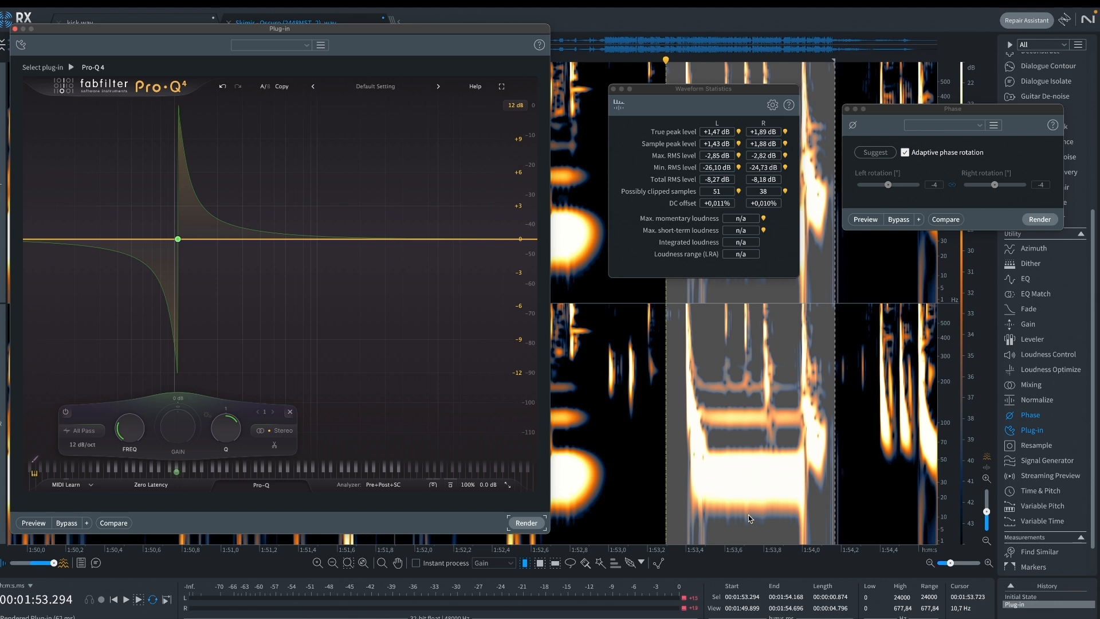
pyautogui.click(526, 523)
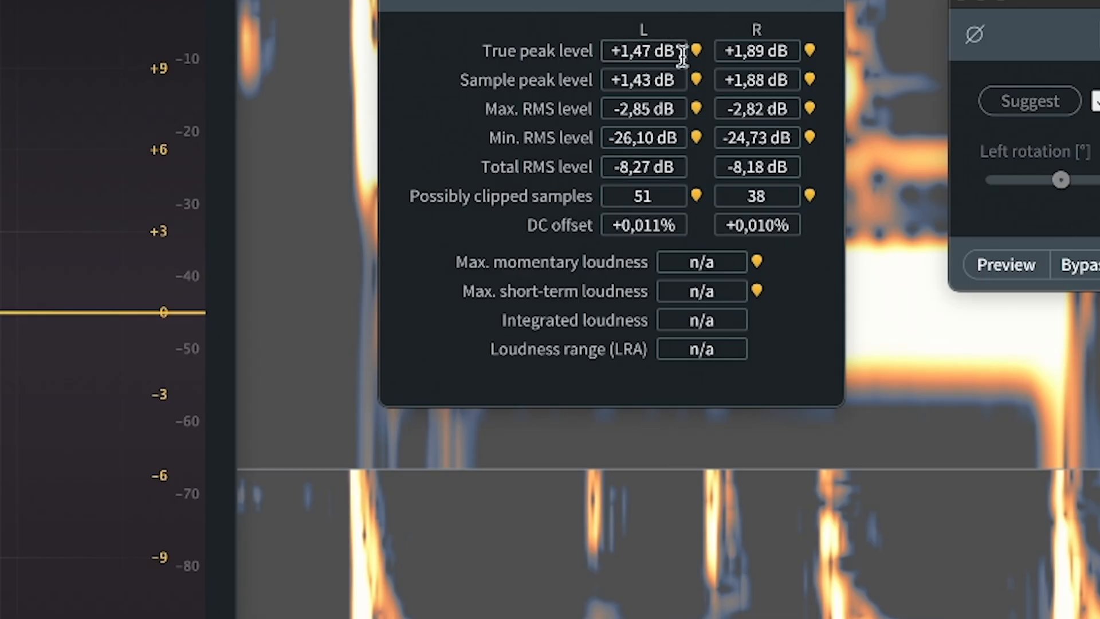
pyautogui.moveTo(640, 55)
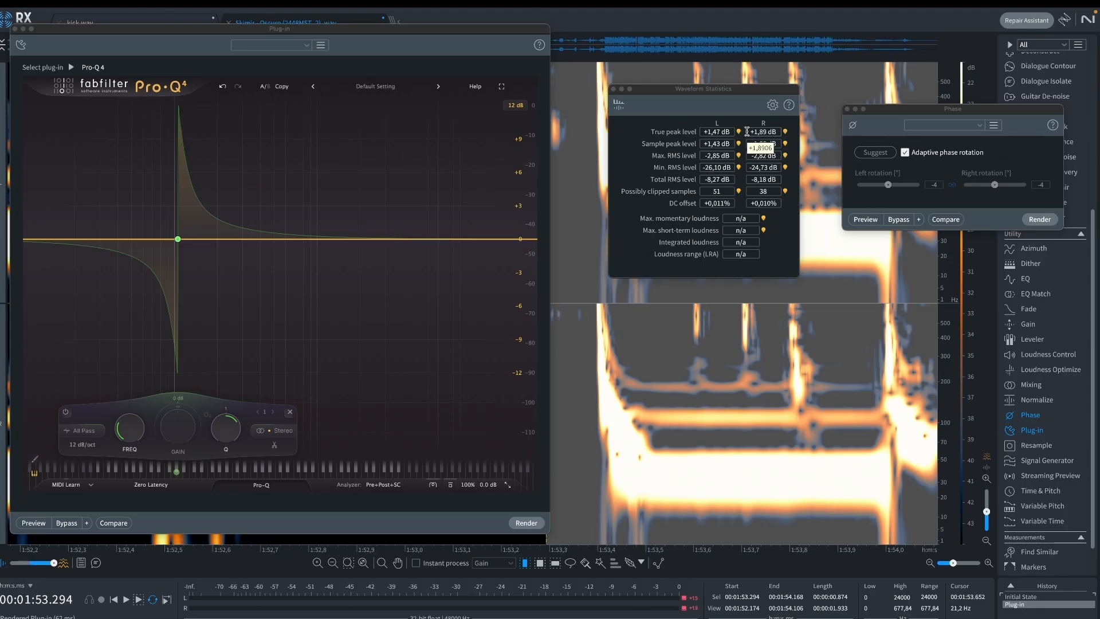
pyautogui.moveTo(750, 230)
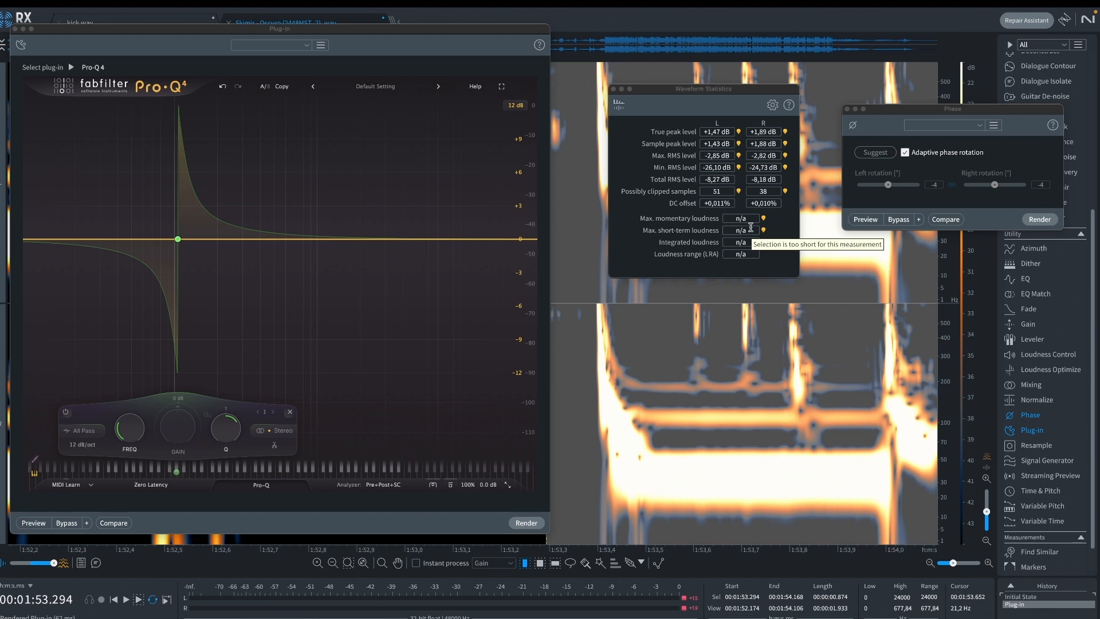